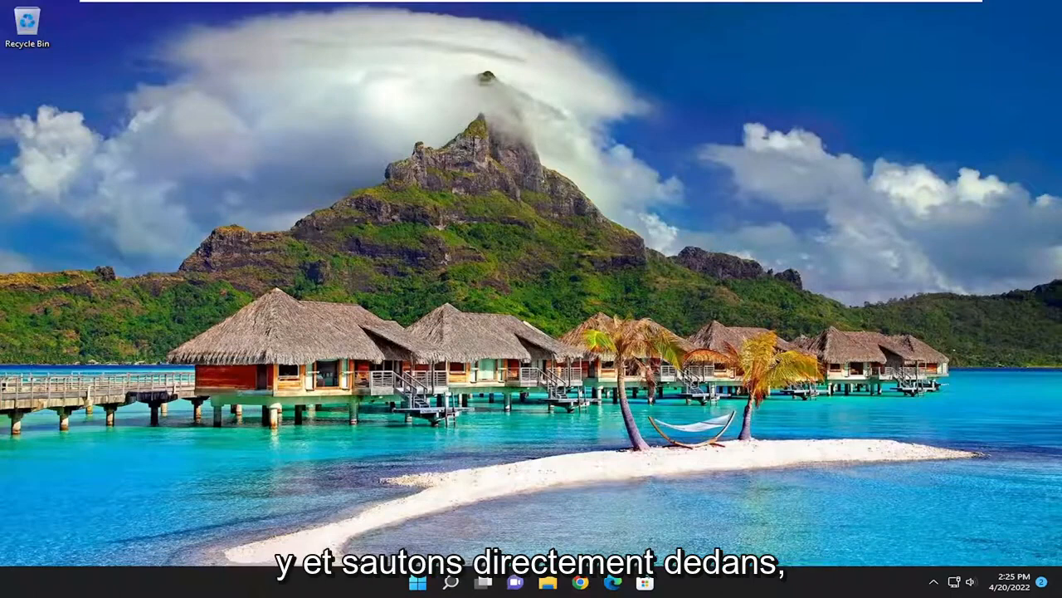
- Search for regedit and launch Registry Editor as administrator
left_click(451, 582)
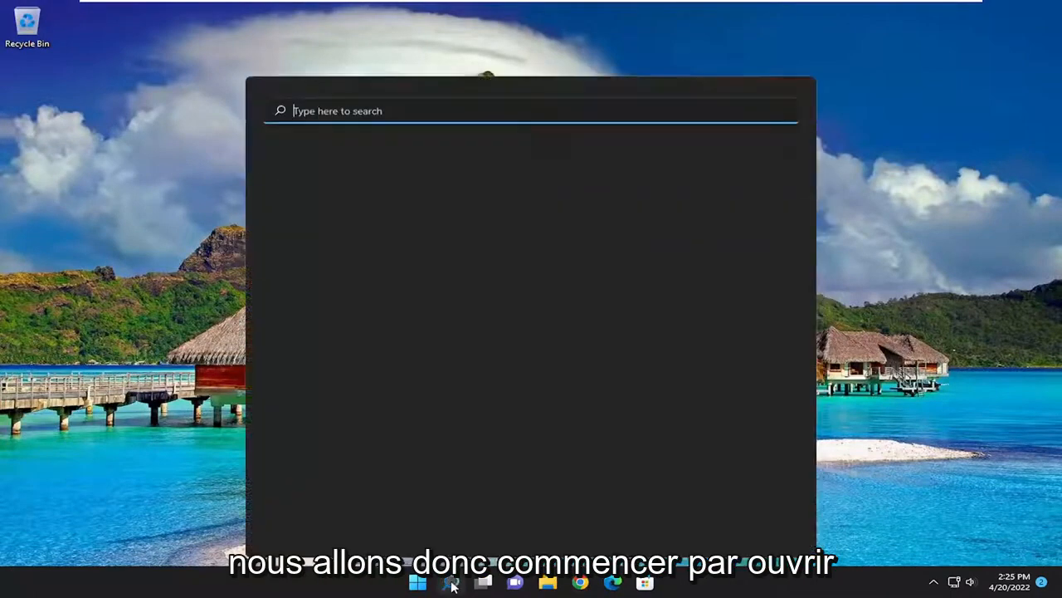
type("regedit")
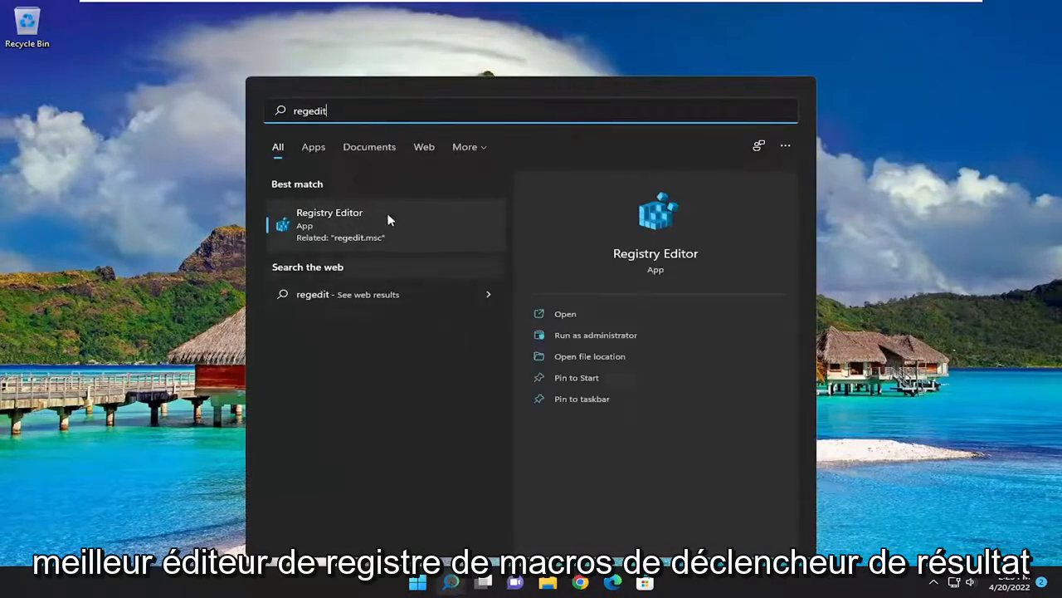
right_click(330, 220)
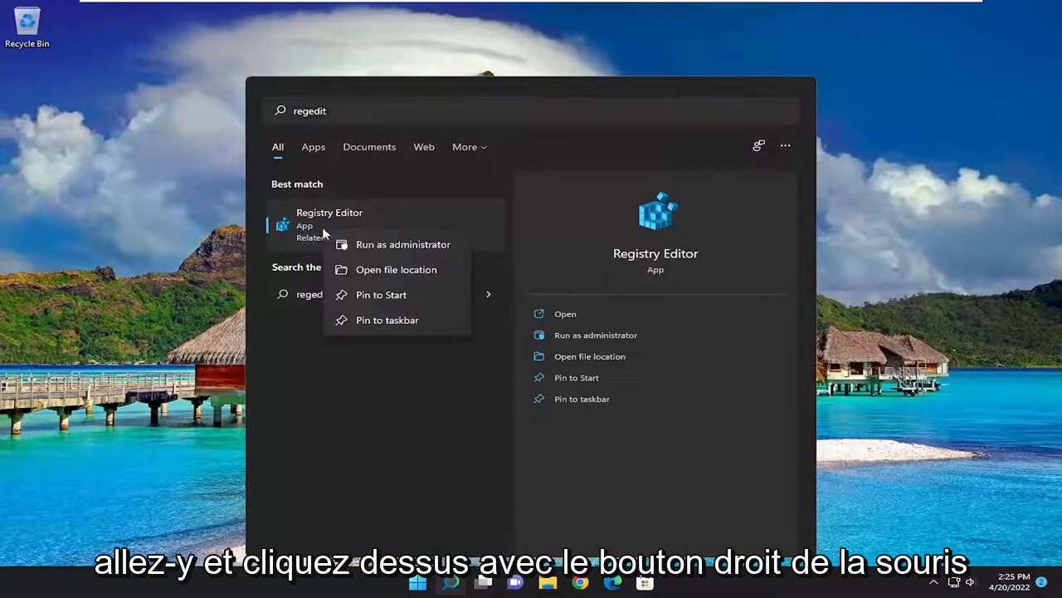
mouse_move(402, 244)
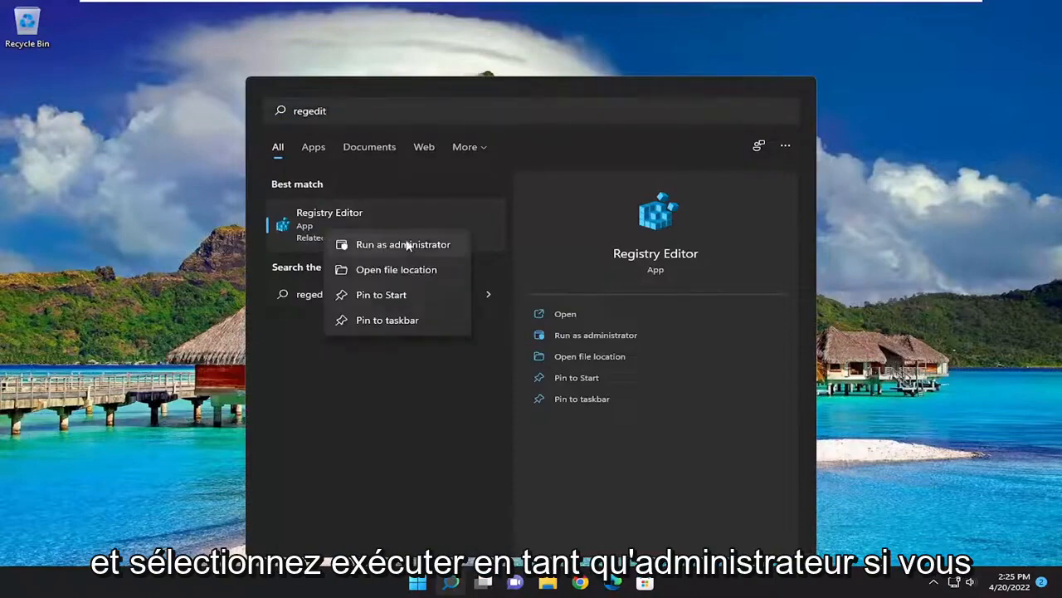
left_click(402, 244)
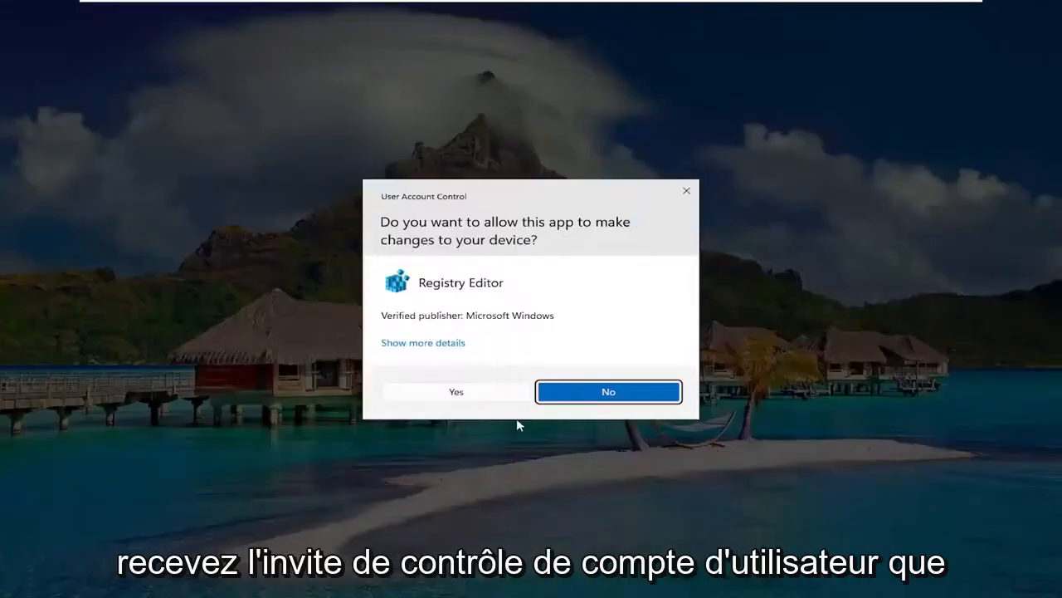
- Accept the UAC prompt, then preview and cancel the registry Export and Import dialogs
left_click(456, 391)
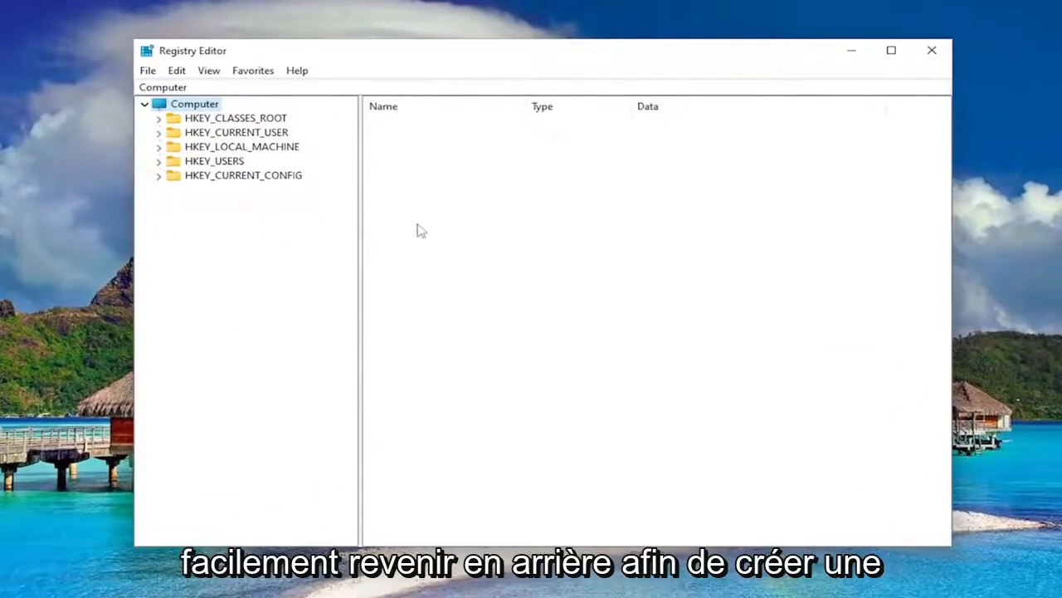
mouse_move(325, 217)
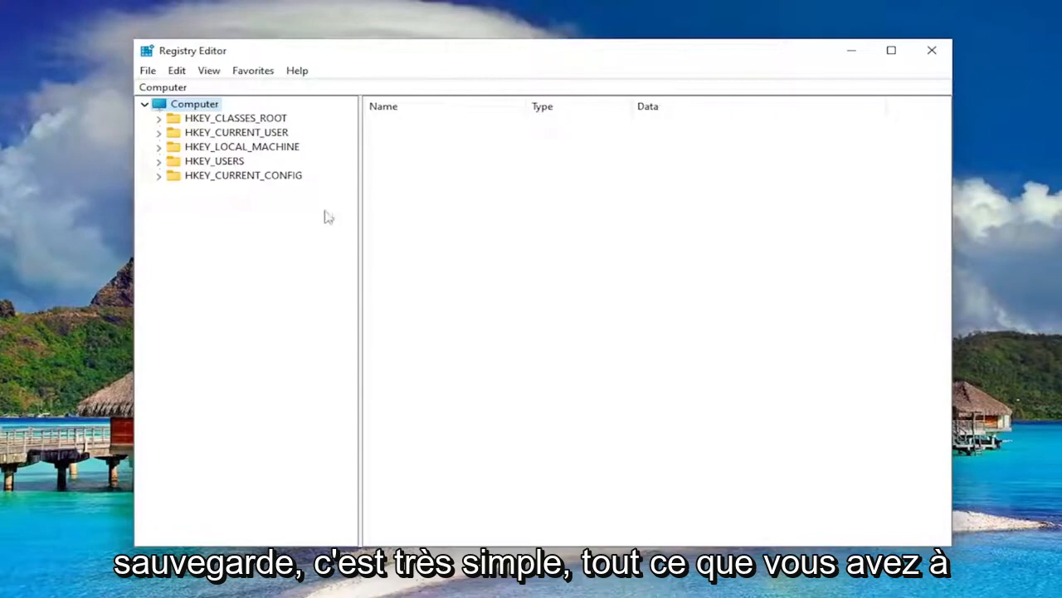
left_click(148, 70)
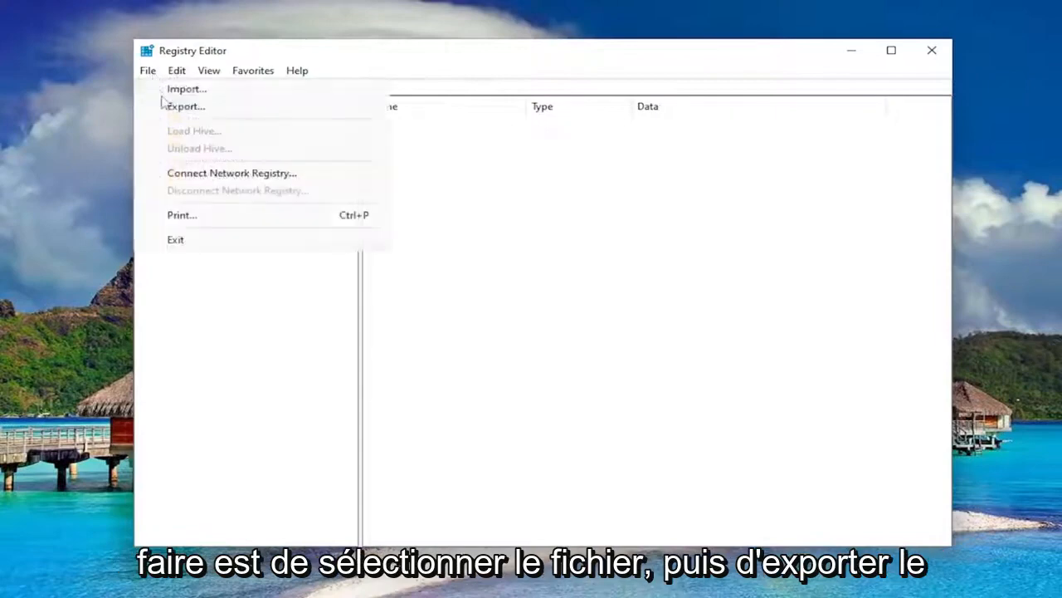
left_click(185, 106)
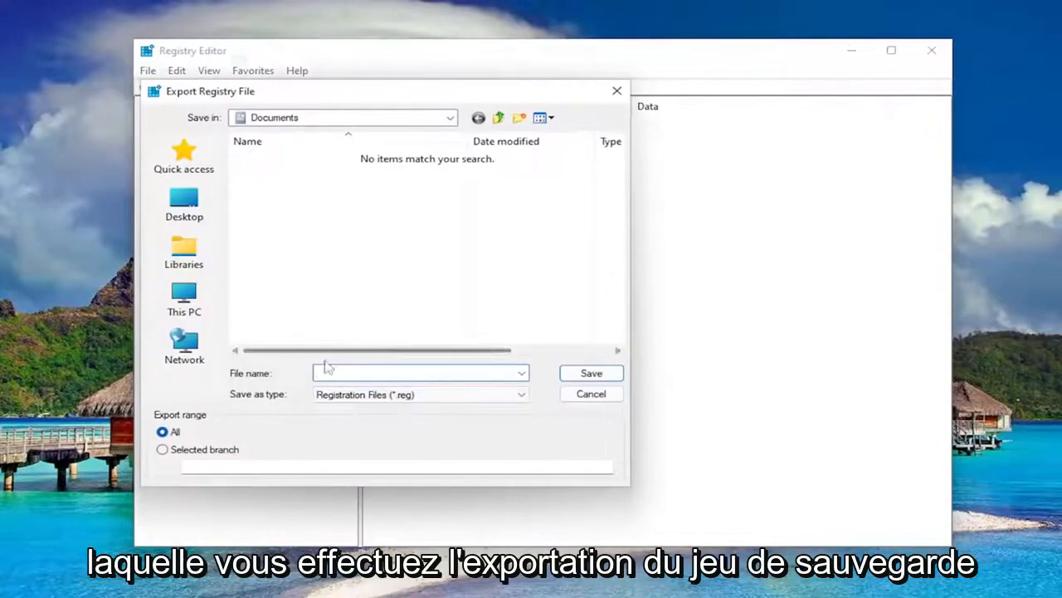
left_click(415, 373)
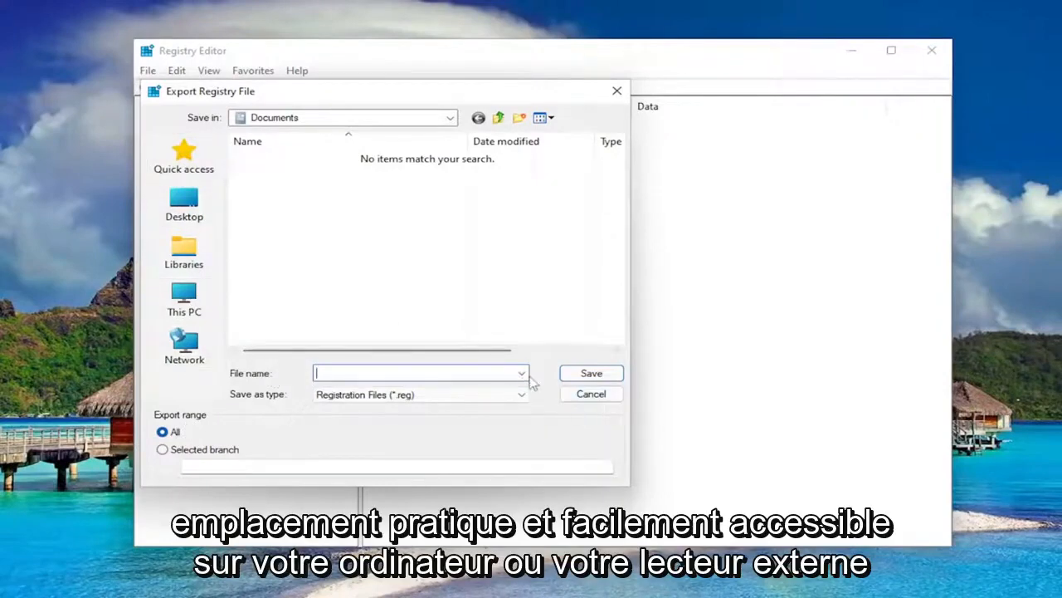
left_click(591, 394)
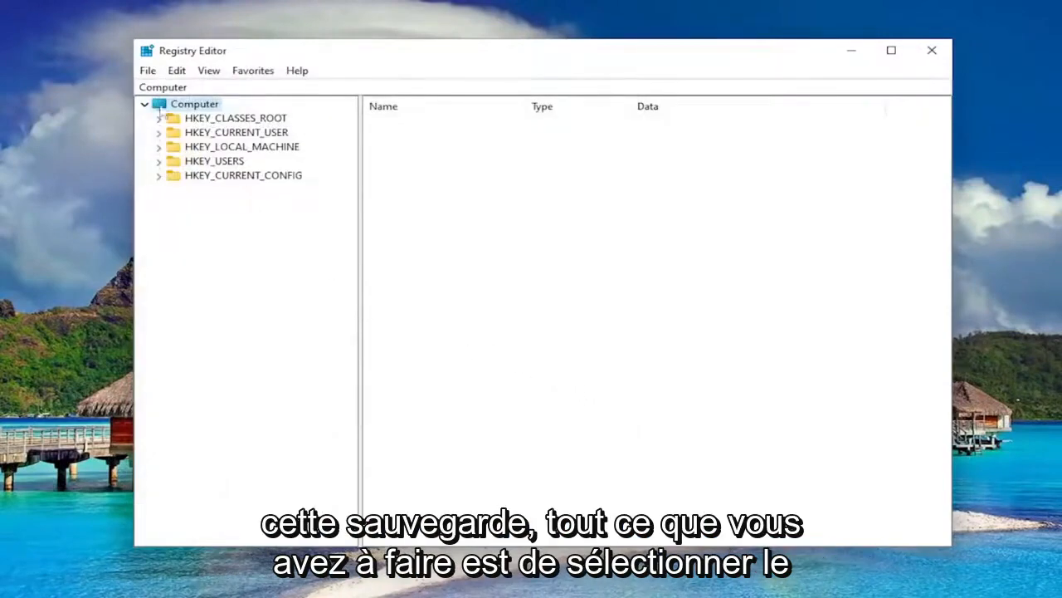
left_click(170, 87)
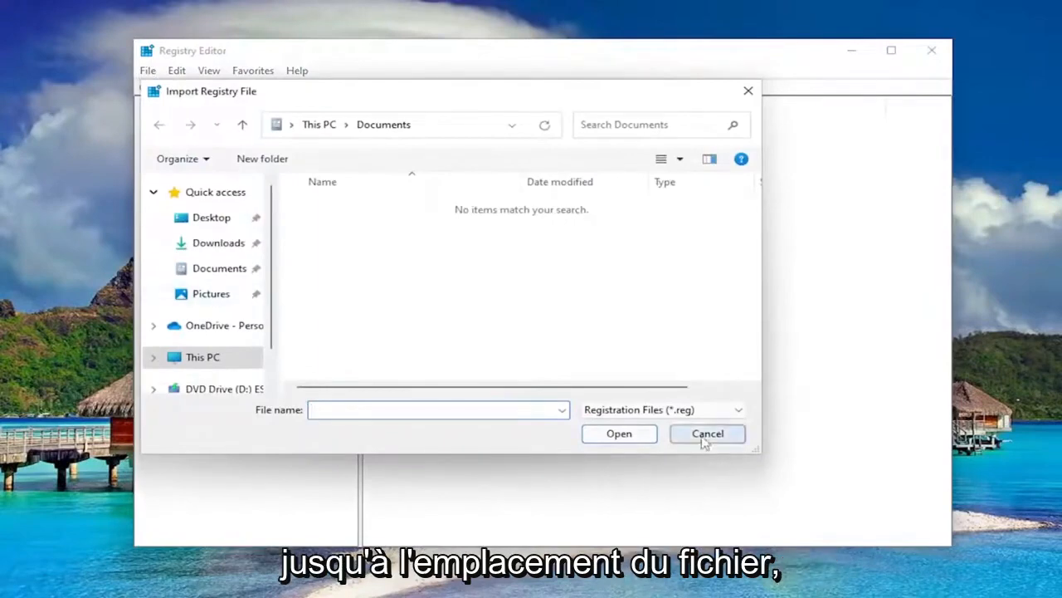
left_click(707, 433)
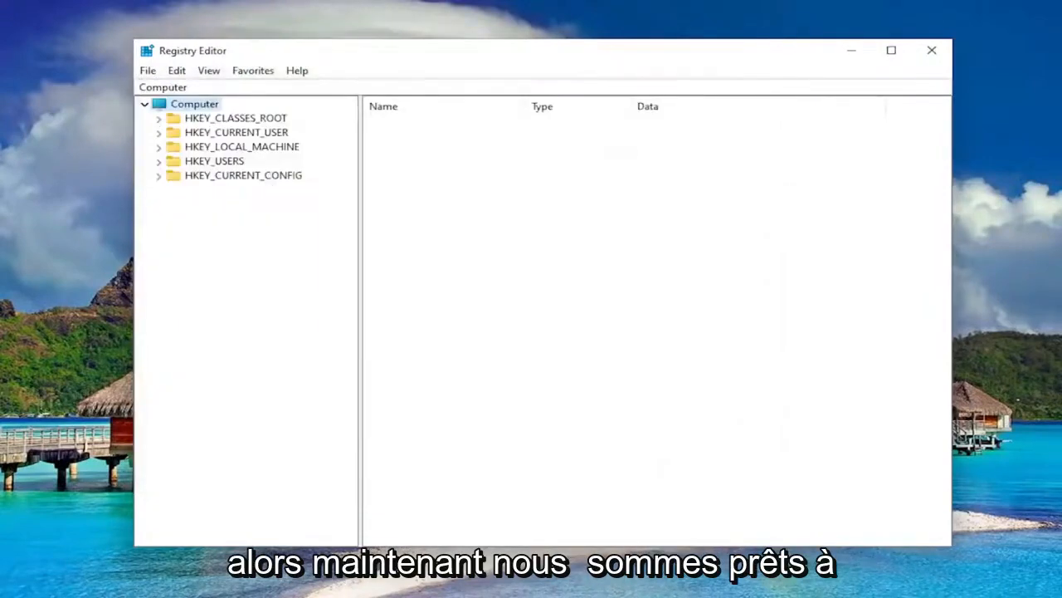
mouse_move(236, 175)
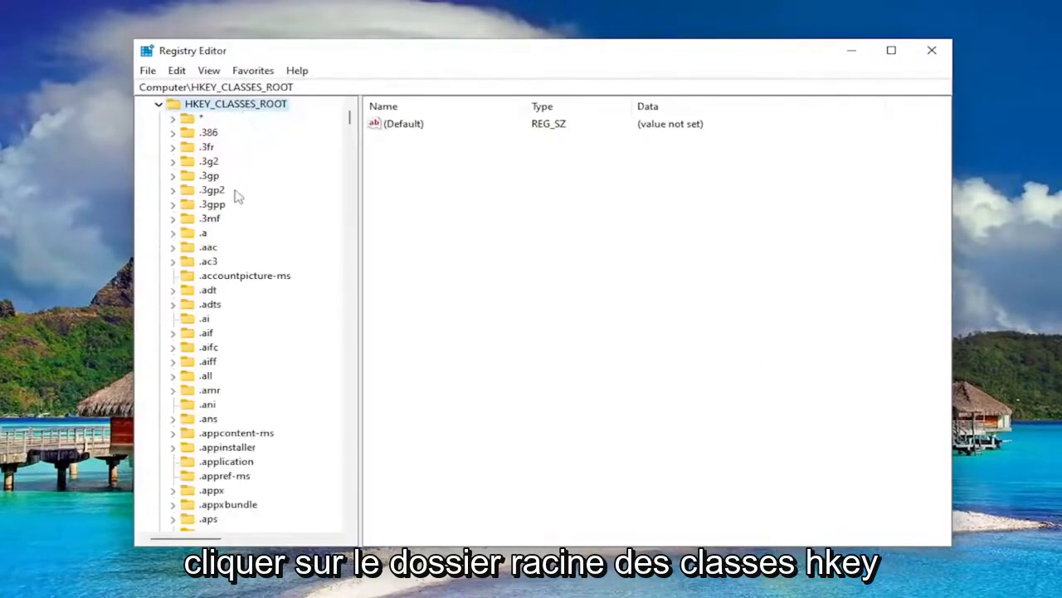
- Scroll down the HKEY_CLASSES_ROOT key list to reach the Folder key
scroll("down", 3)
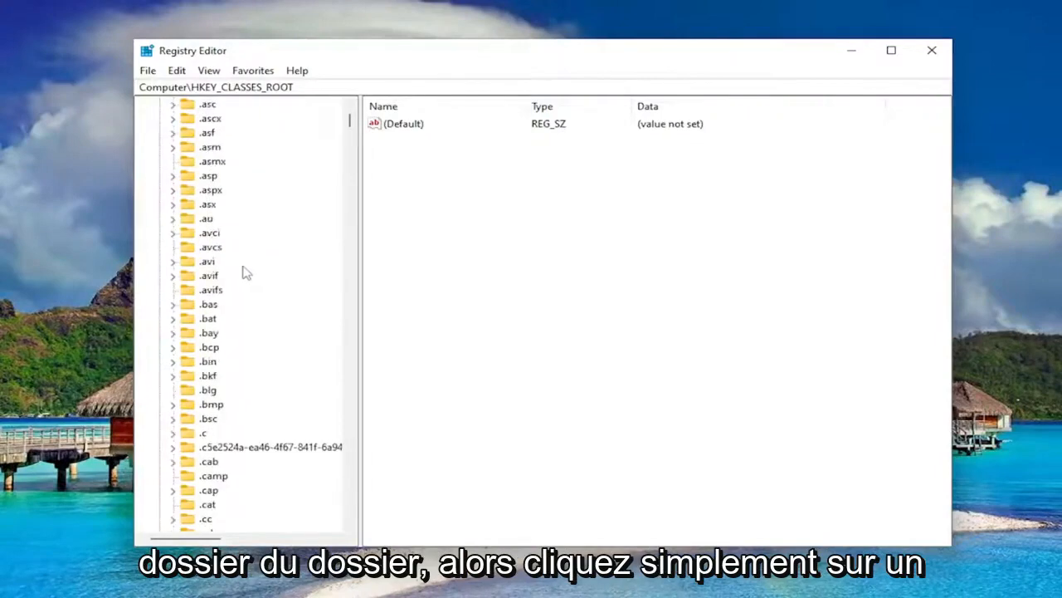
scroll("down", 3)
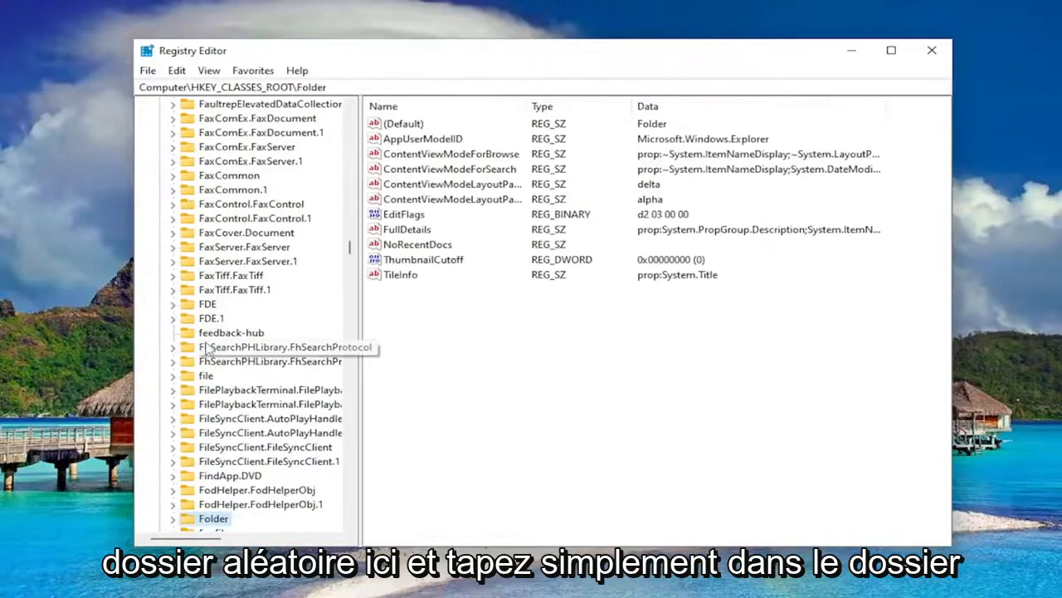
scroll("down", 3)
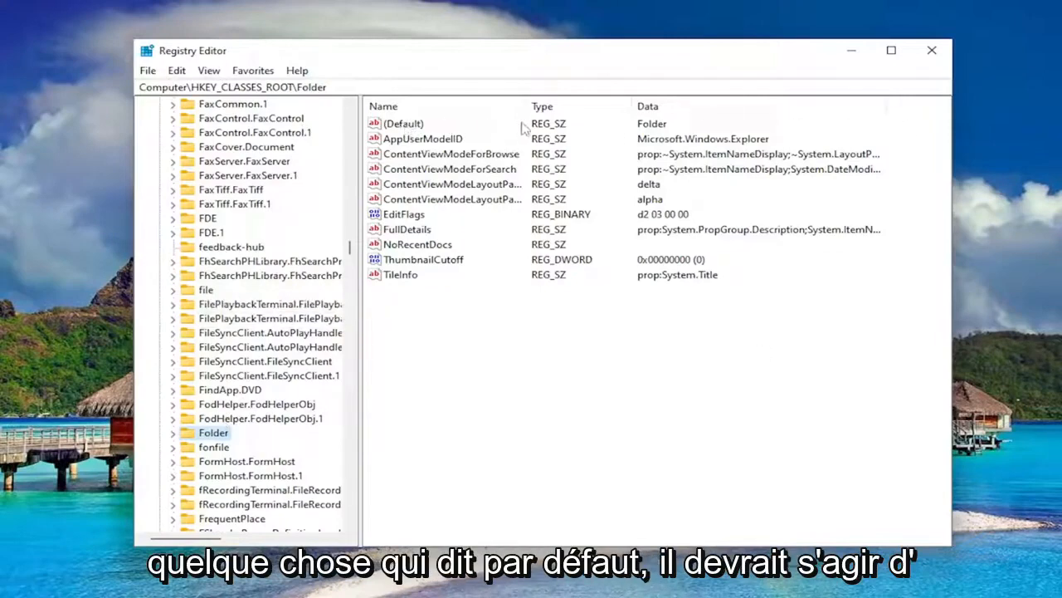
mouse_move(668, 115)
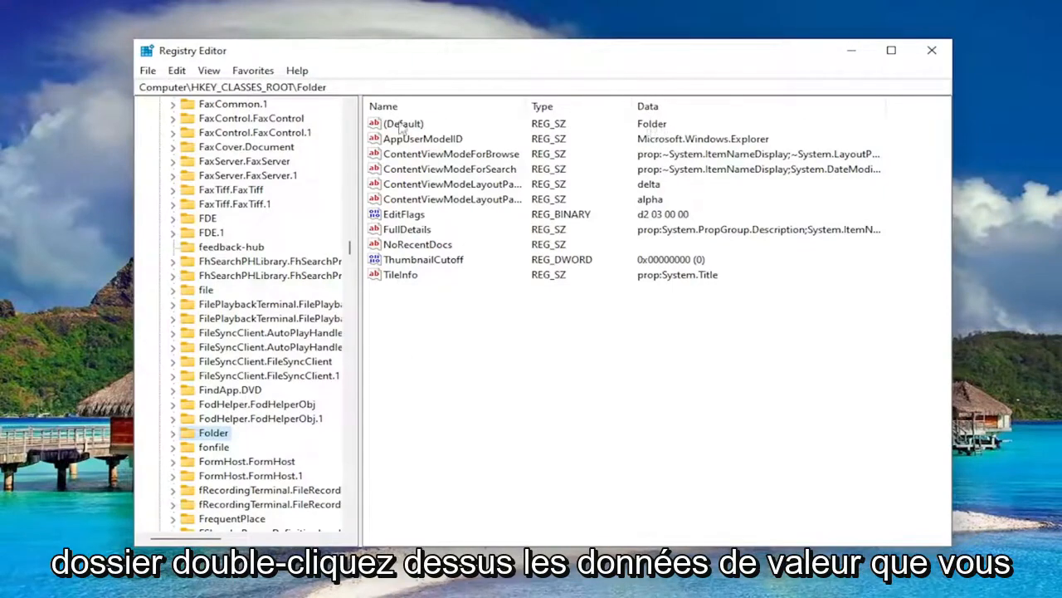
- Edit the Folder key's (Default) value and confirm its data as 'Folder'
double_click(403, 122)
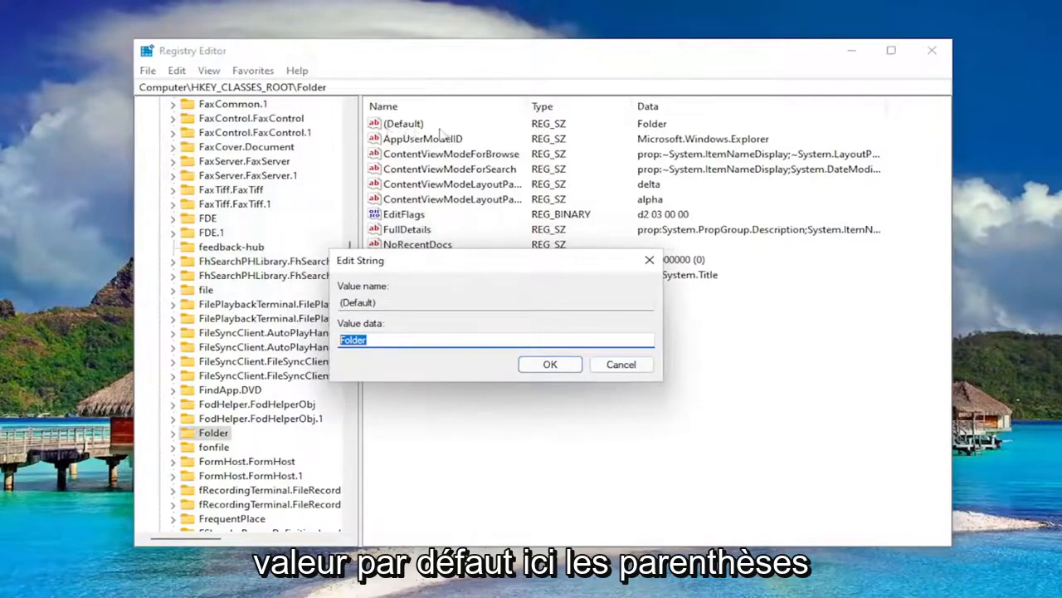
mouse_move(540, 257)
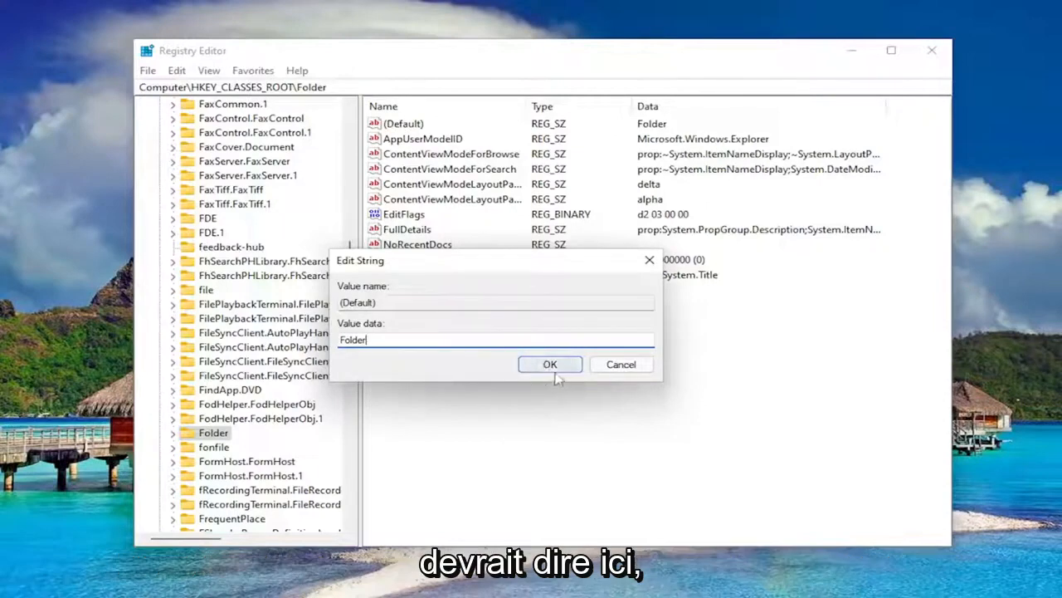
left_click(549, 364)
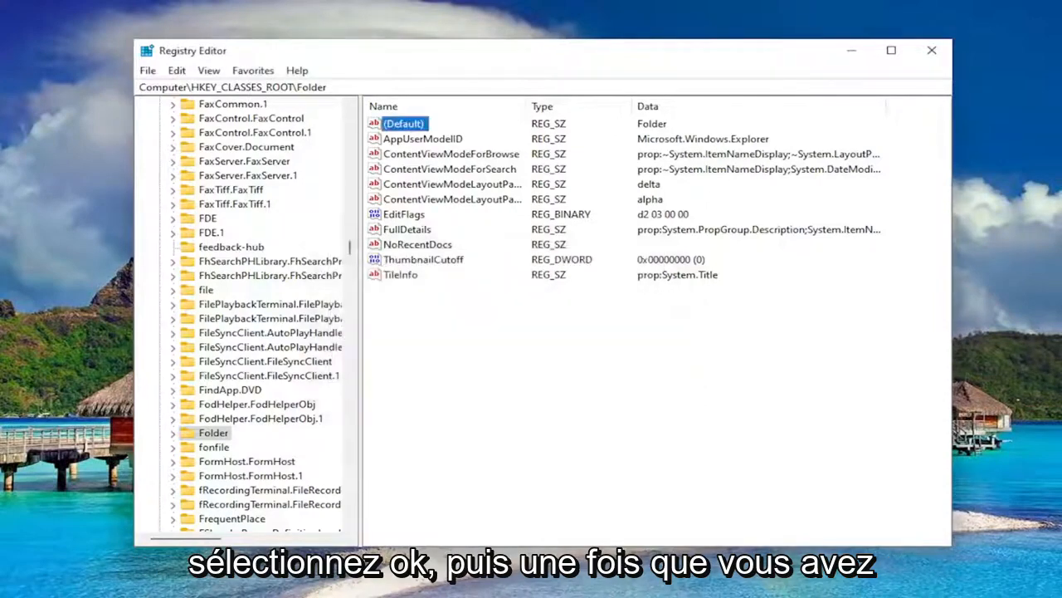
mouse_move(934, 224)
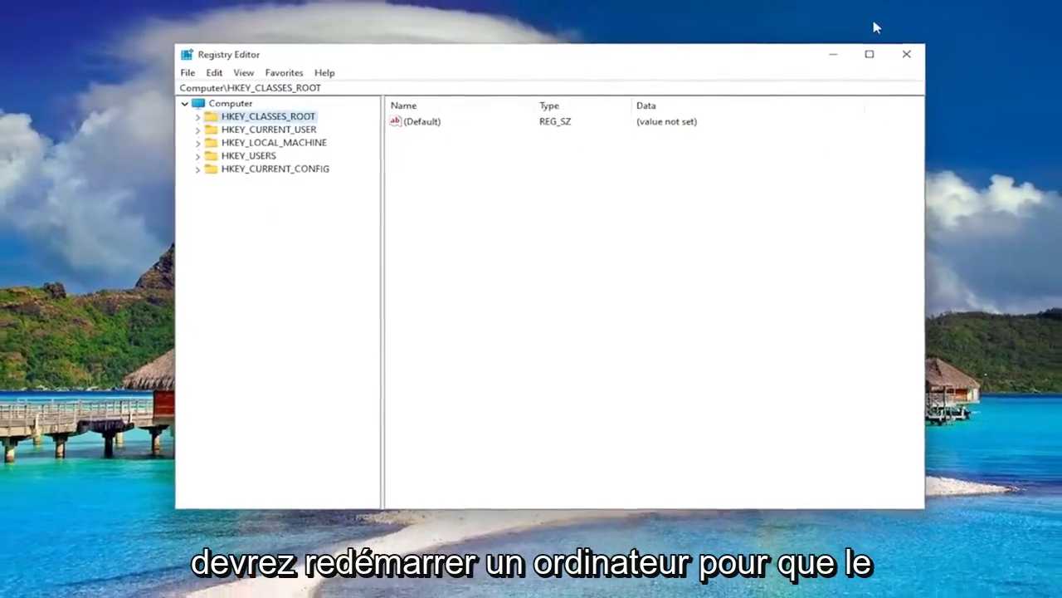
left_click(906, 54)
type("cmd")
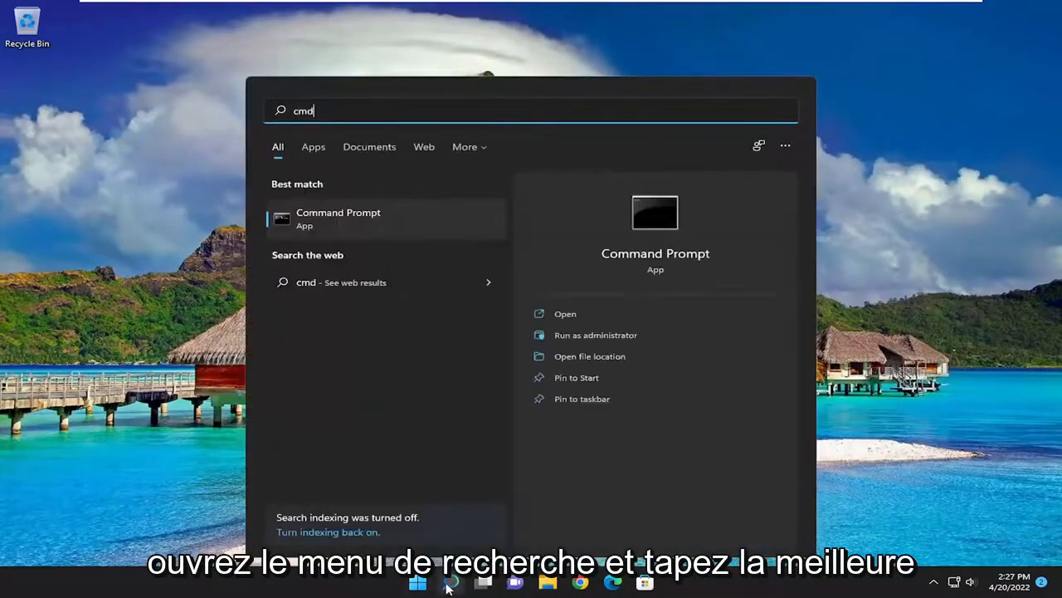
mouse_move(453, 365)
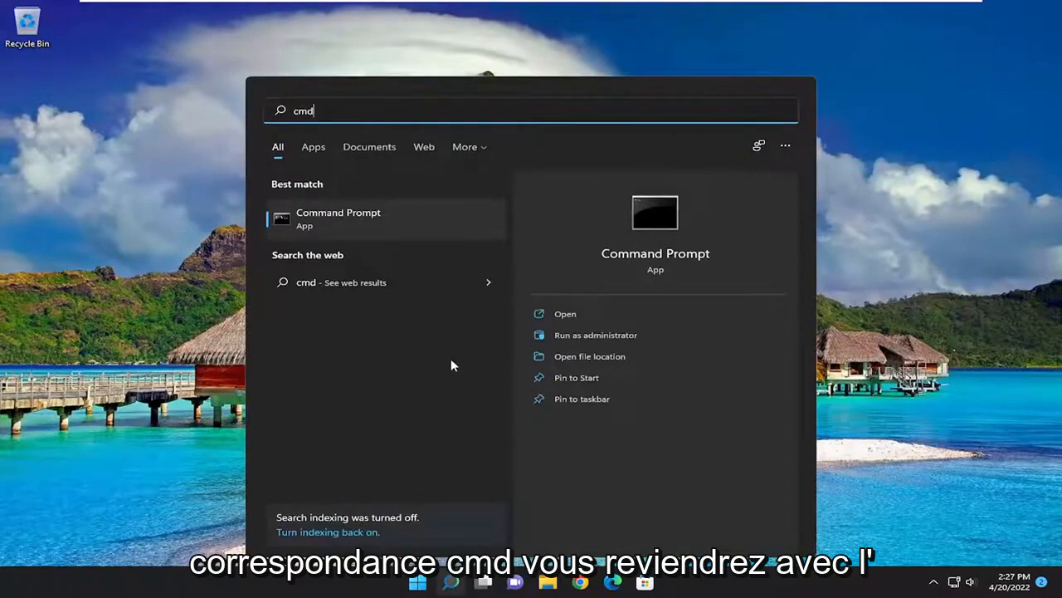
- Run Command Prompt as administrator and accept the UAC prompt
right_click(337, 218)
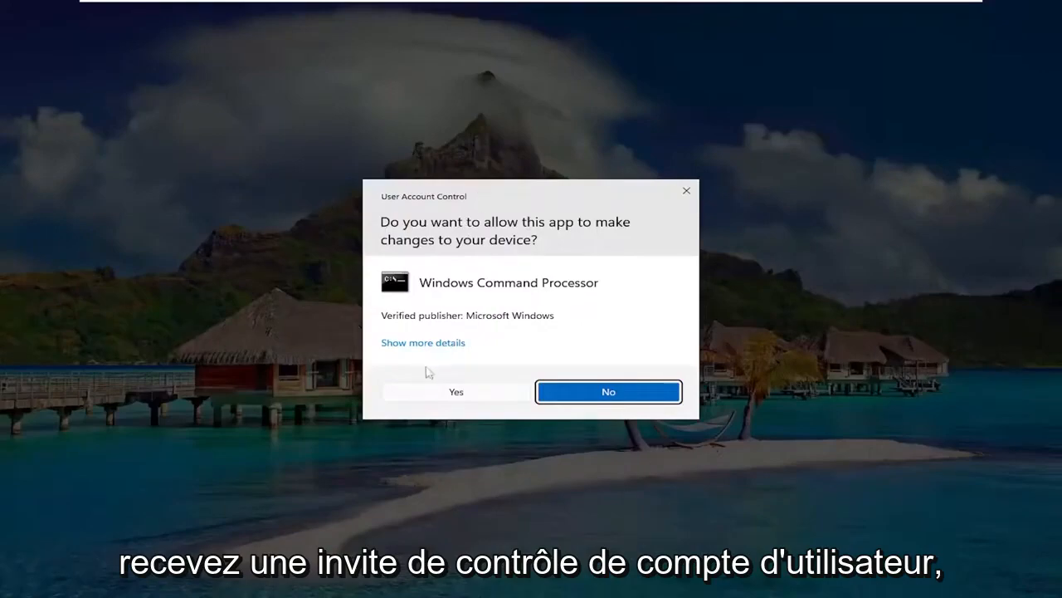
left_click(456, 390)
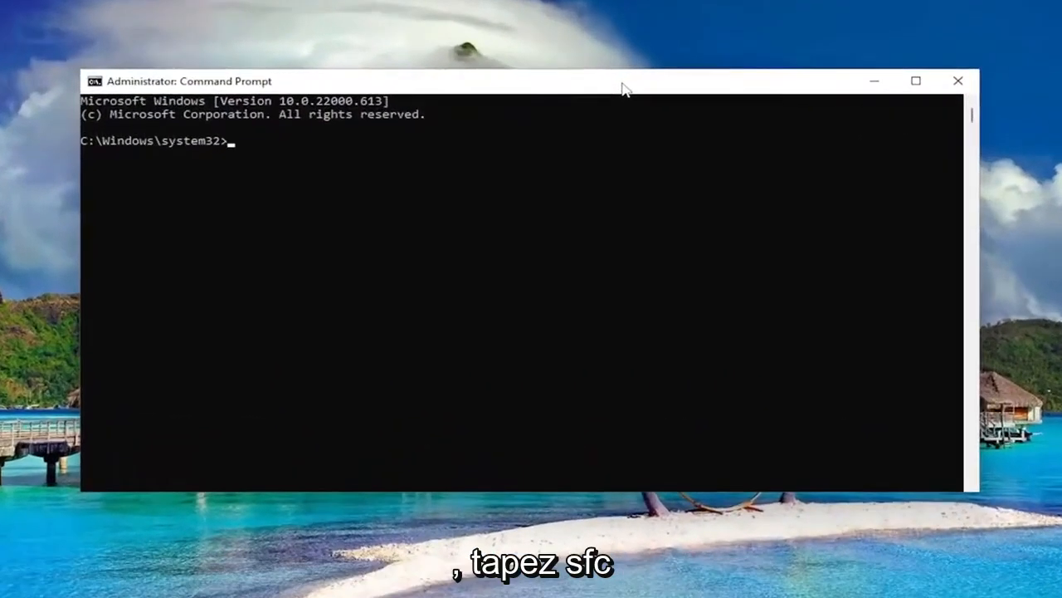
- Enter sfc /scannow to start the system file check
type("sfc /scannow")
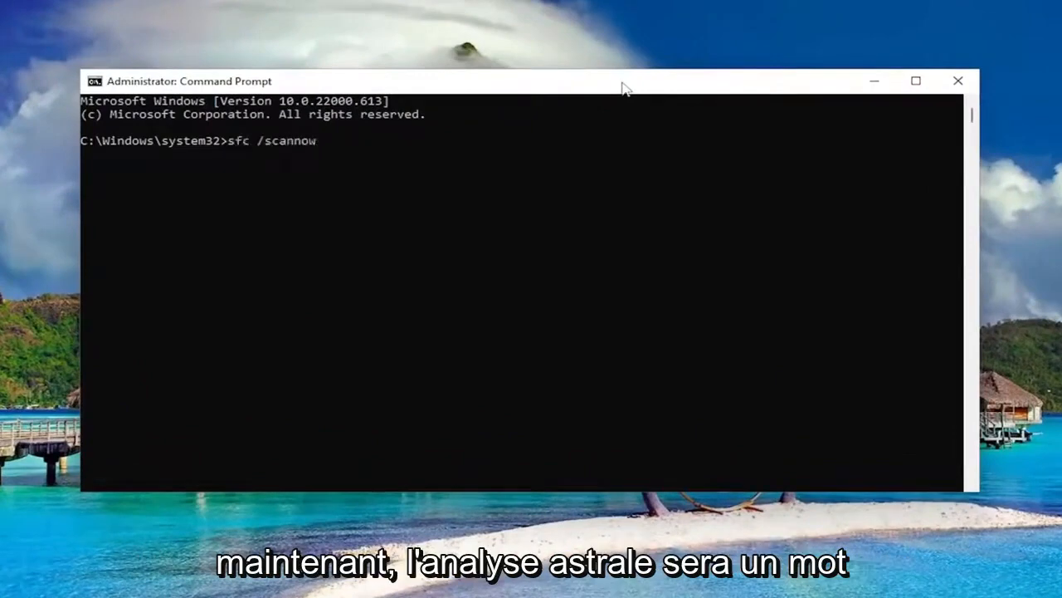
mouse_move(171, 173)
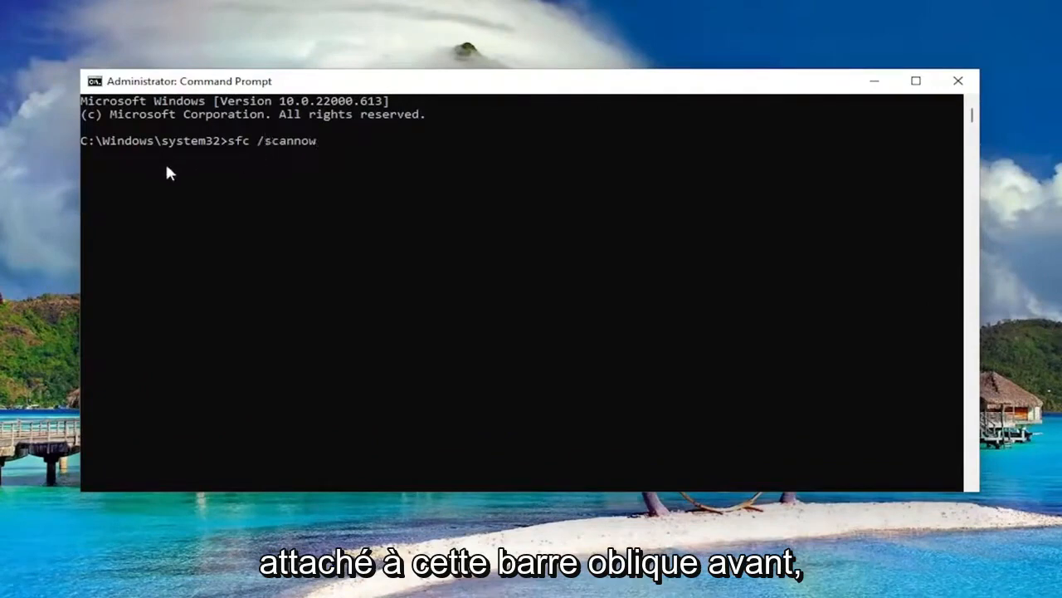
key("enter")
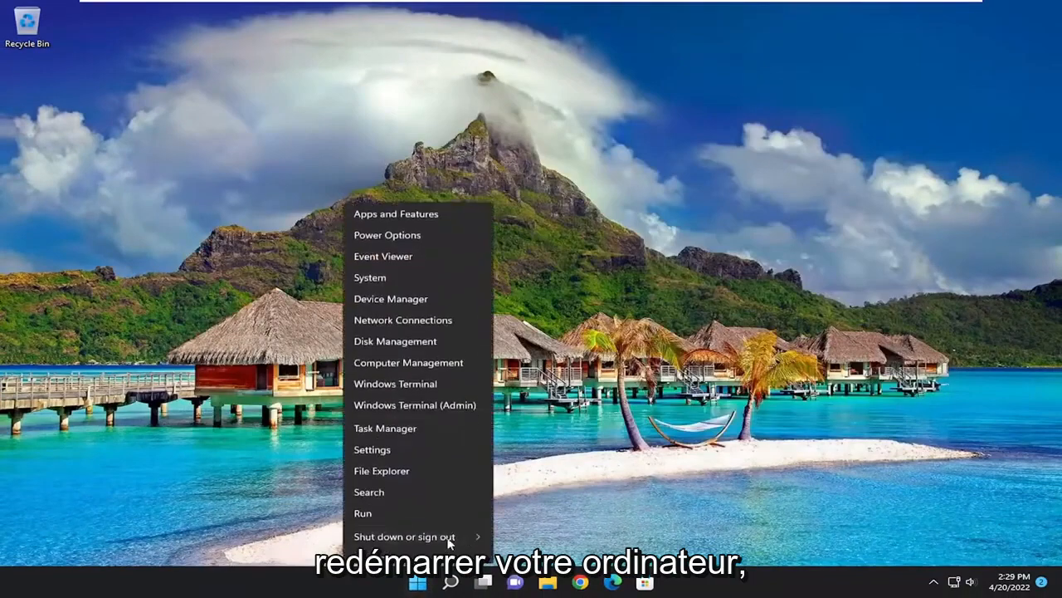
- Open the Windows shut down options to restart the PC
left_click(405, 536)
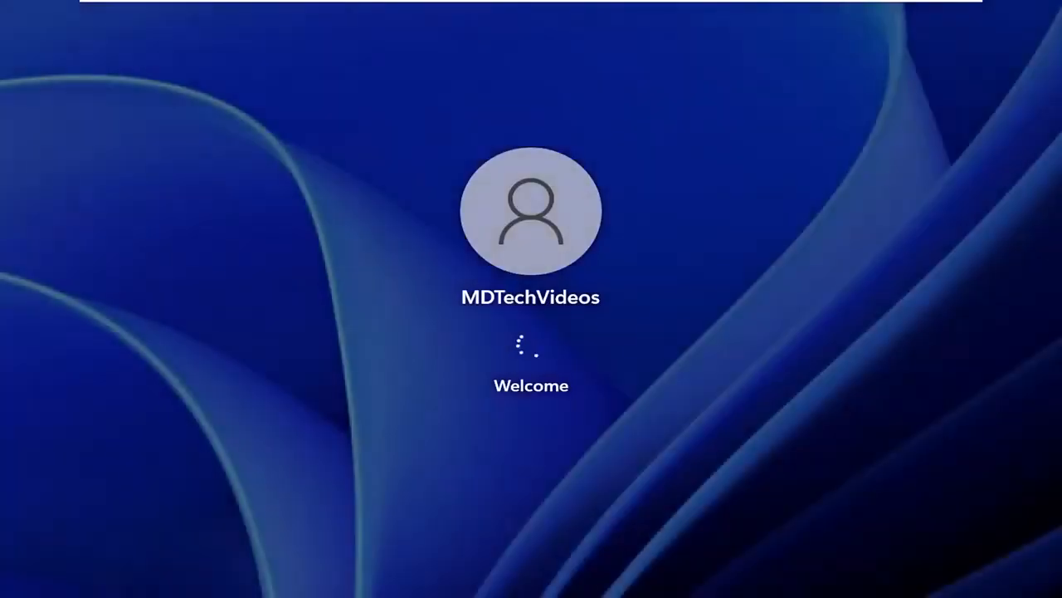